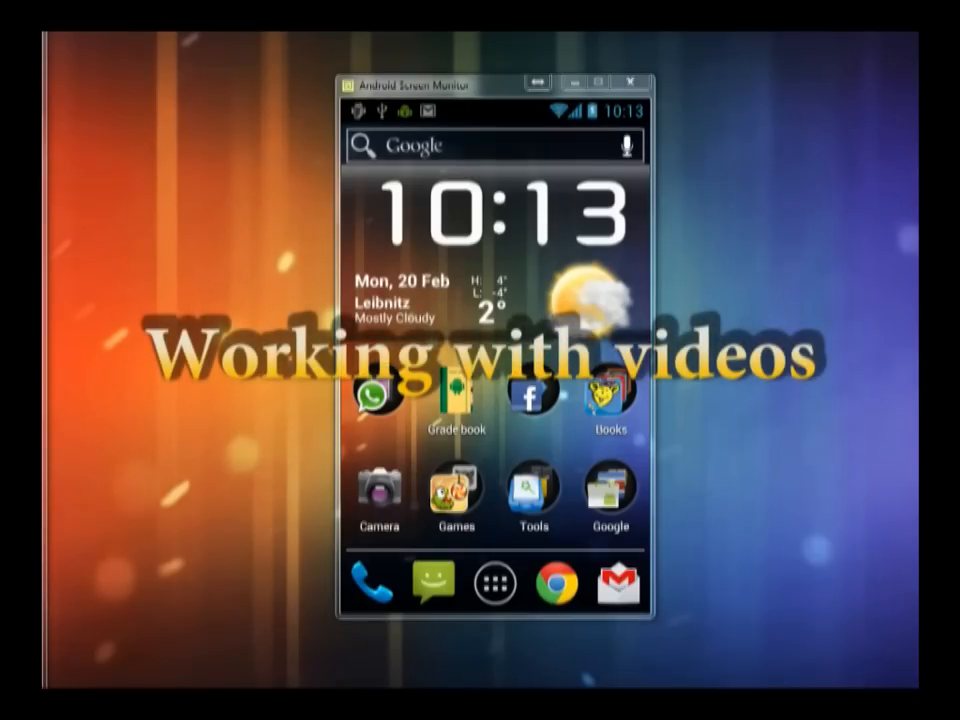
- Launch the YouTube app from the app drawer and delete the old English vocab playlist
click(492, 585)
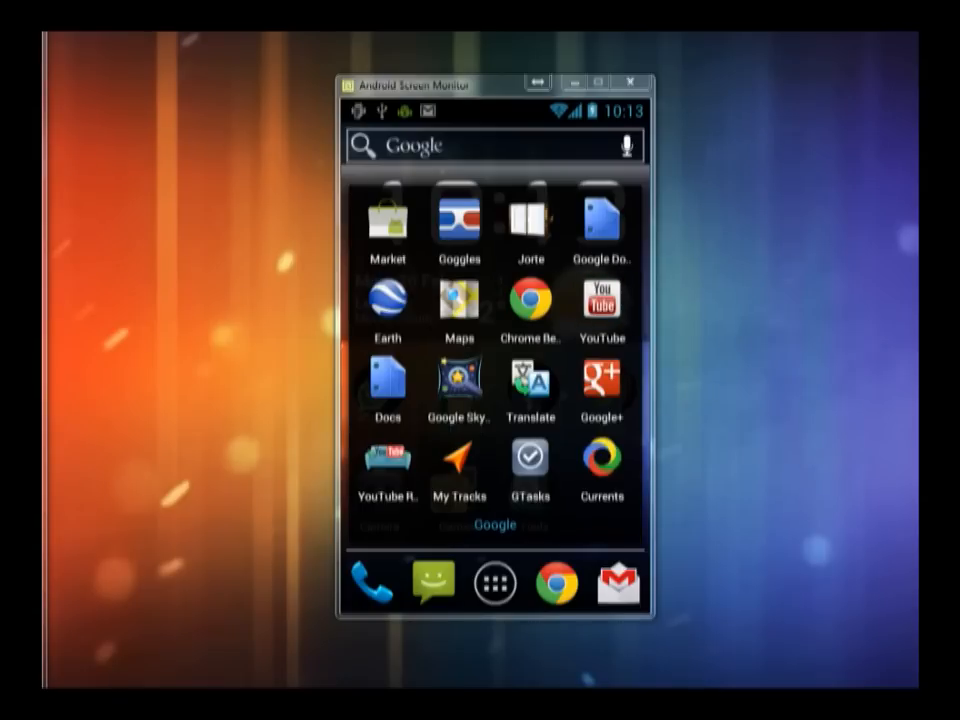
click(601, 300)
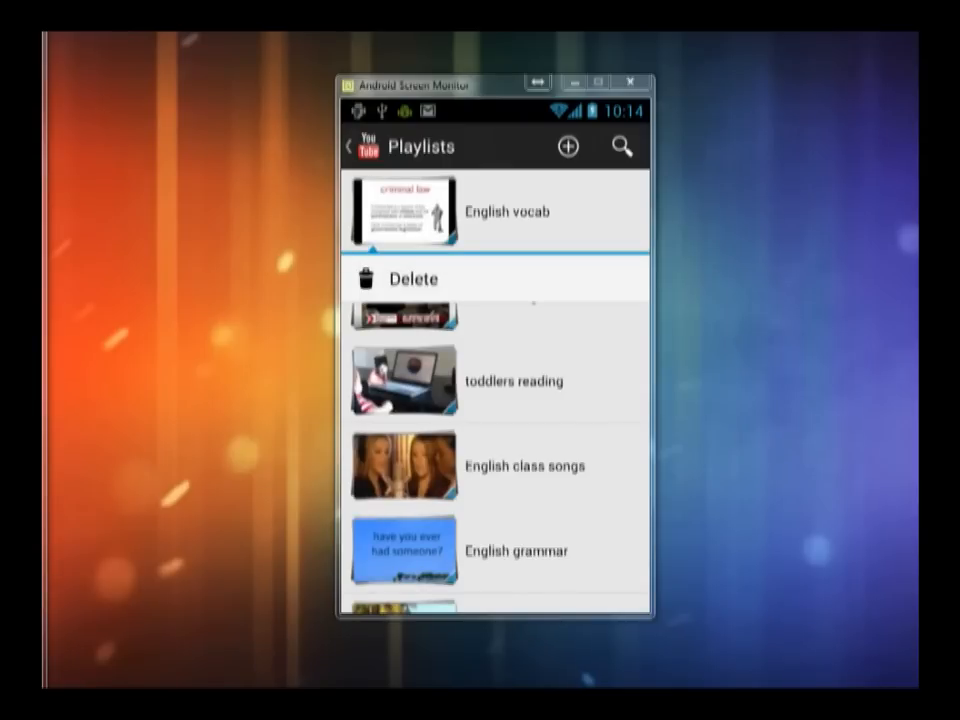
click(500, 211)
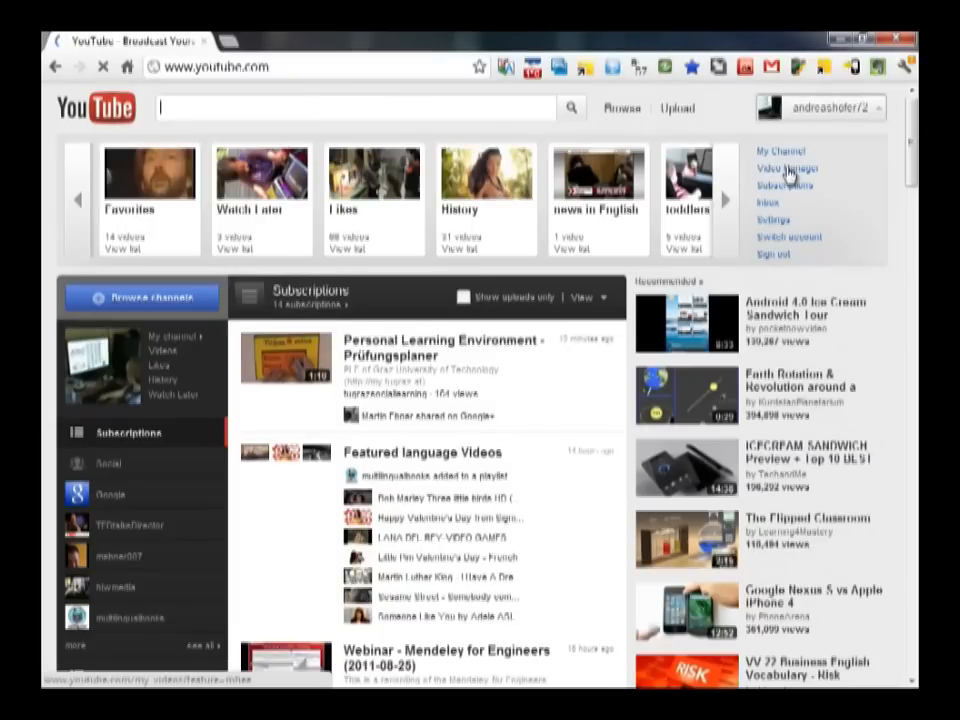
- Go to your playlists list through the Video Manager
click(788, 168)
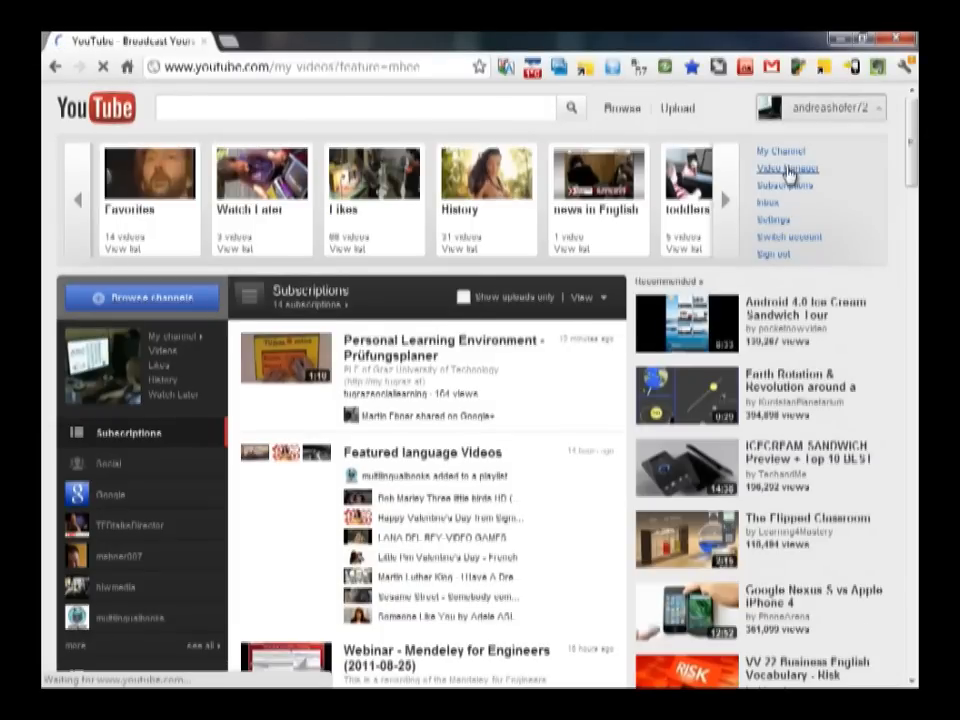
click(787, 168)
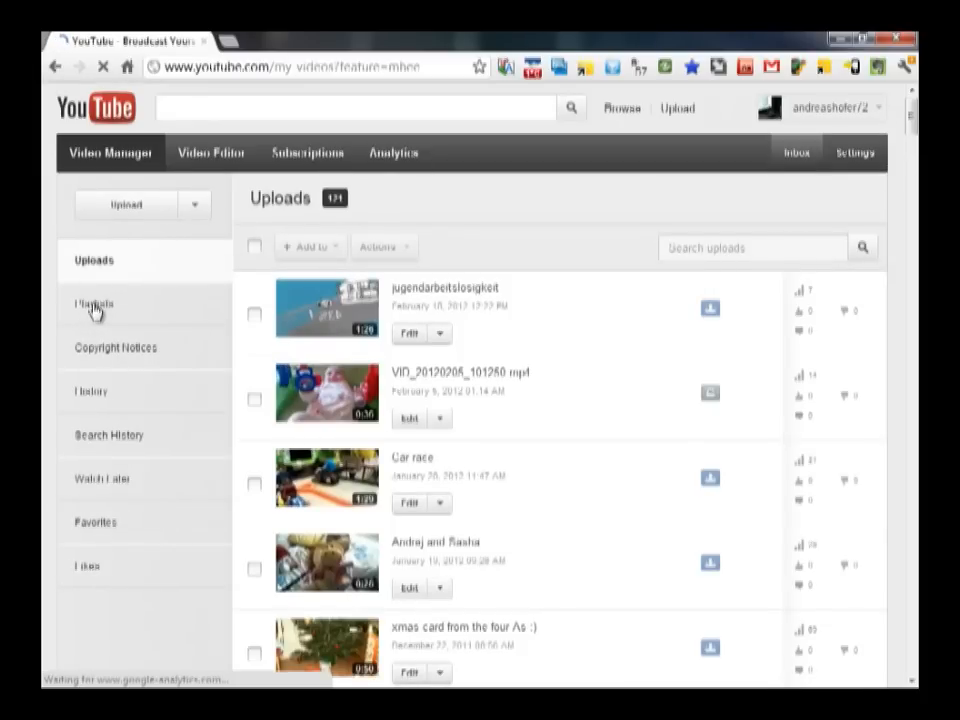
click(93, 304)
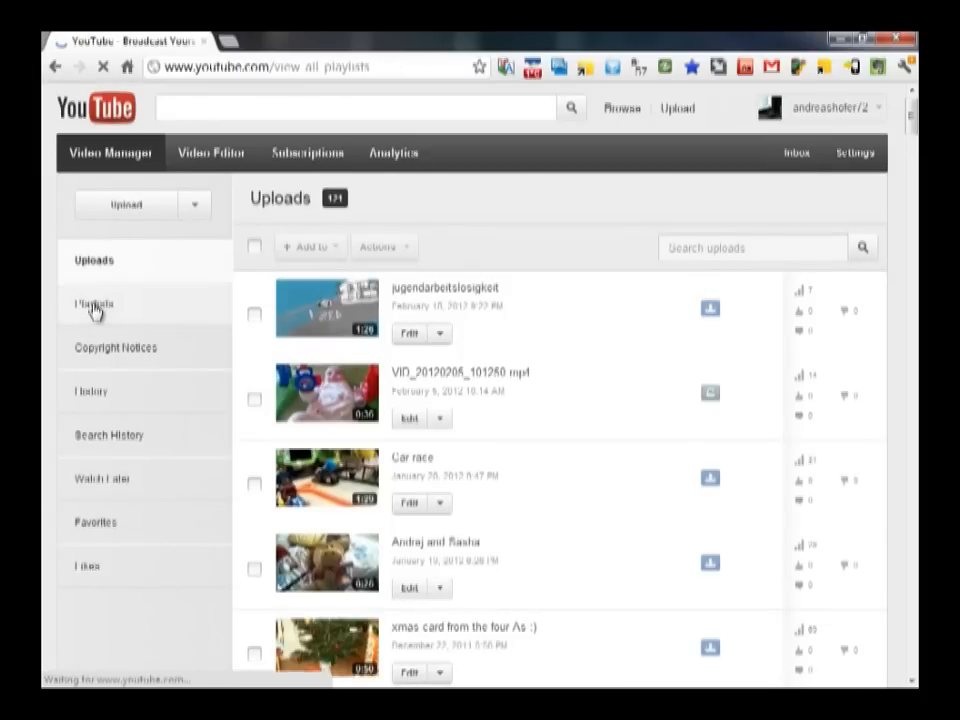
click(95, 304)
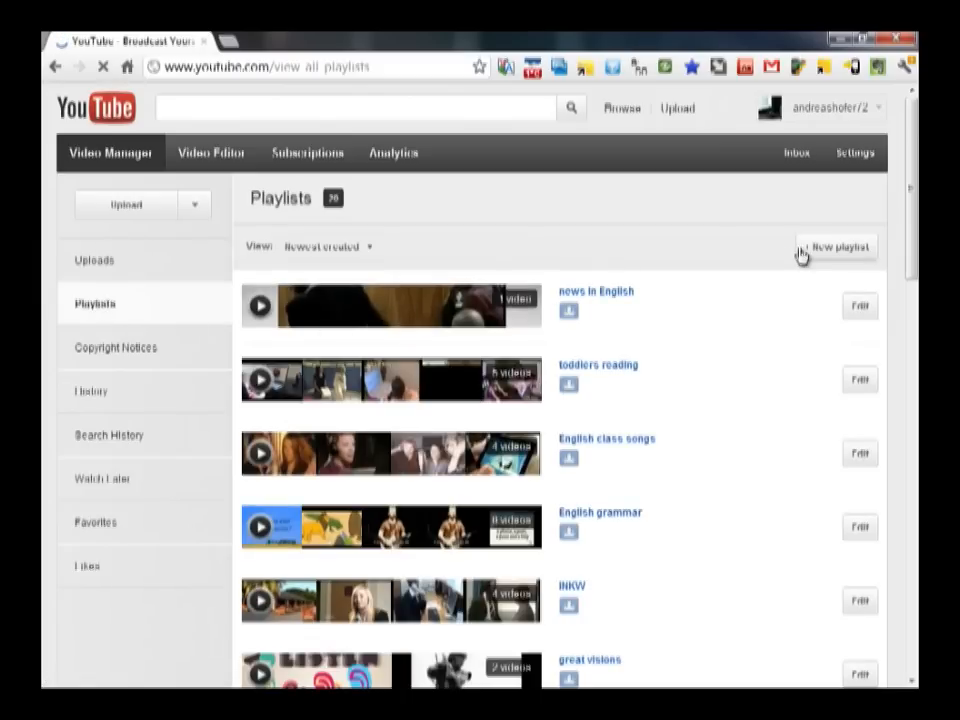
- Start a new playlist and title it 'English vocab'
click(836, 247)
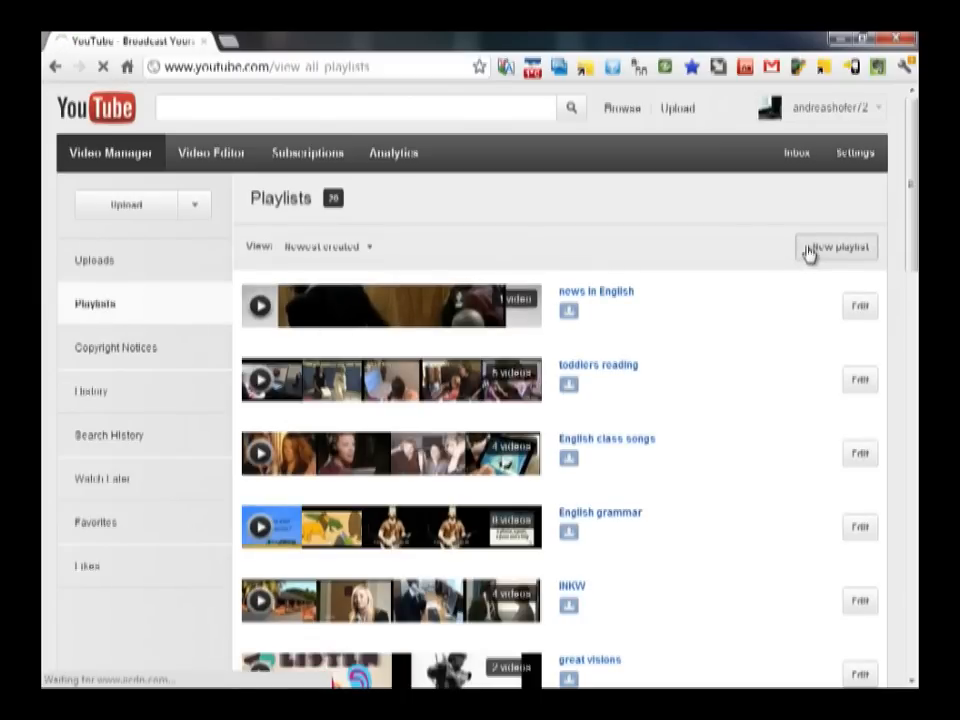
click(836, 247)
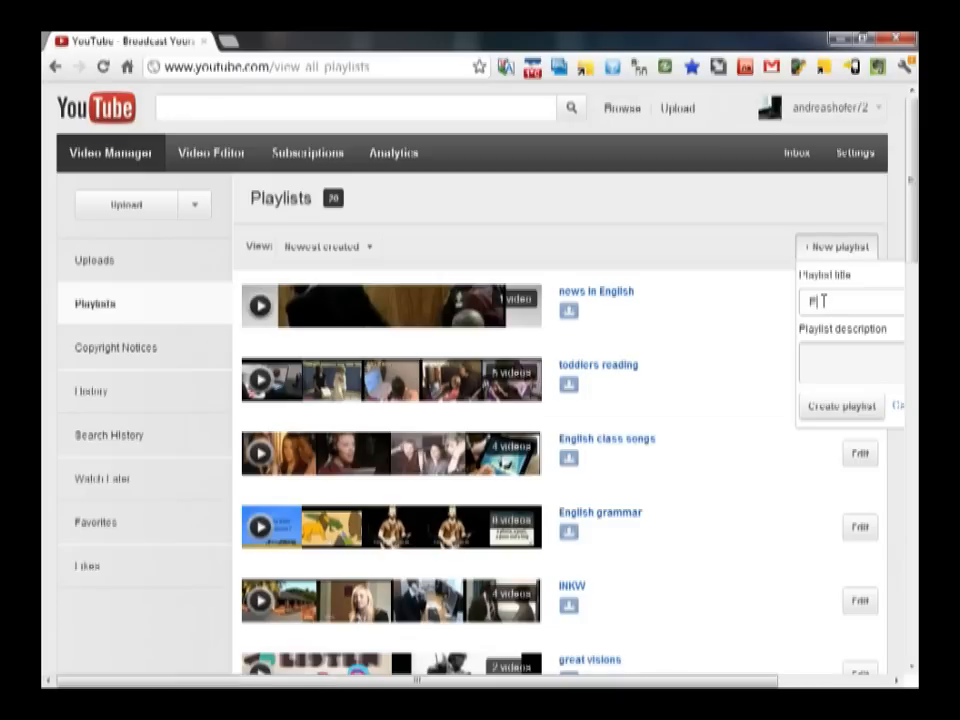
text(English vocab)
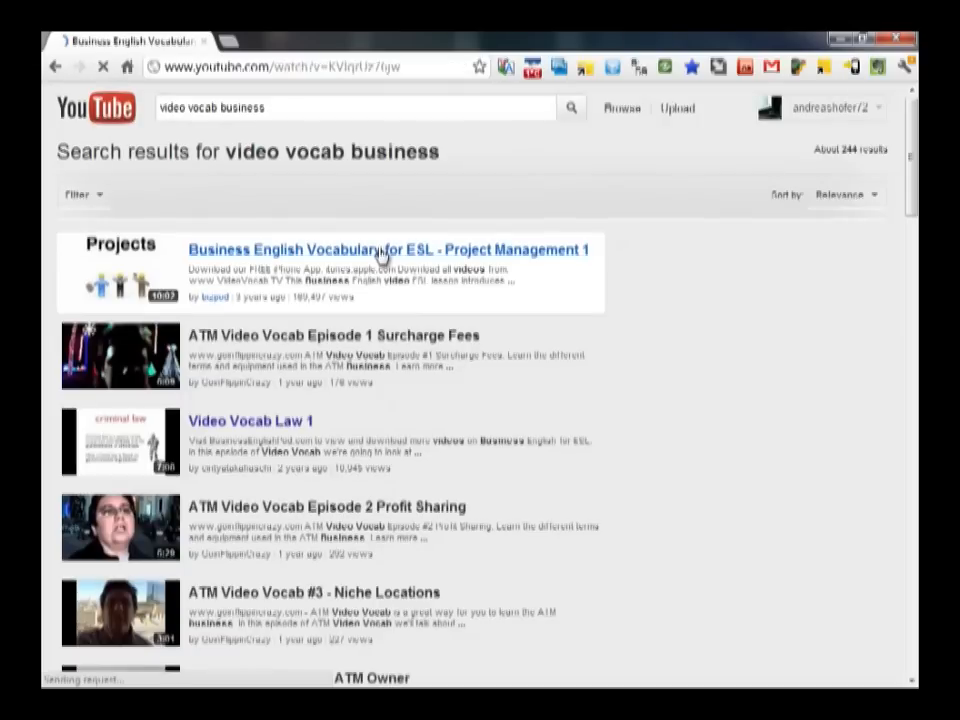
- Add the Project Management 1 vocabulary video from search results to the English vocab playlist
click(385, 250)
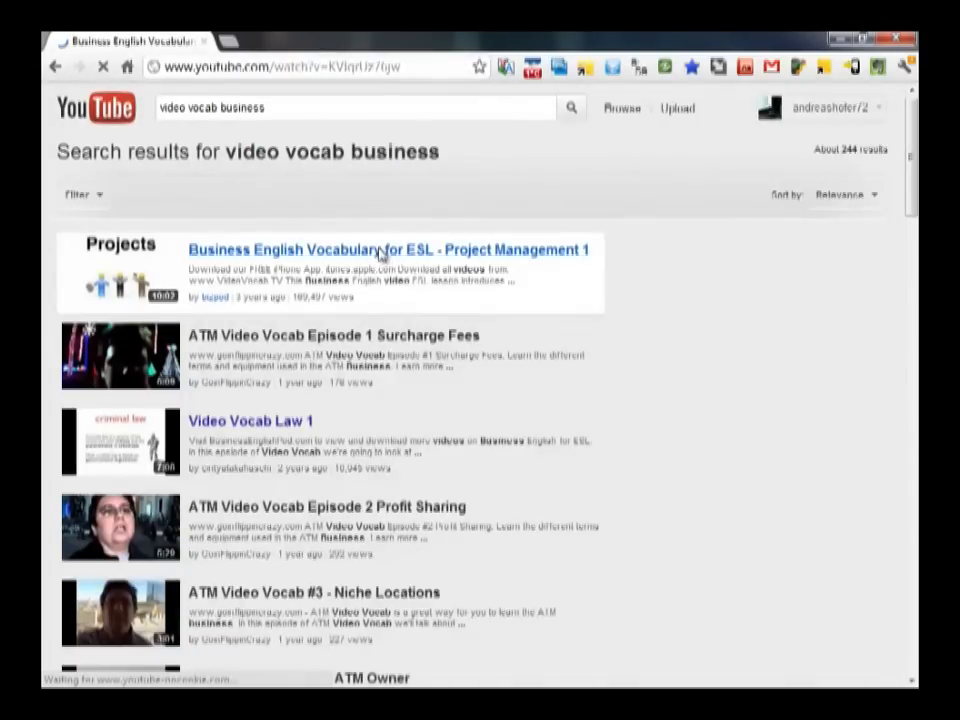
click(386, 249)
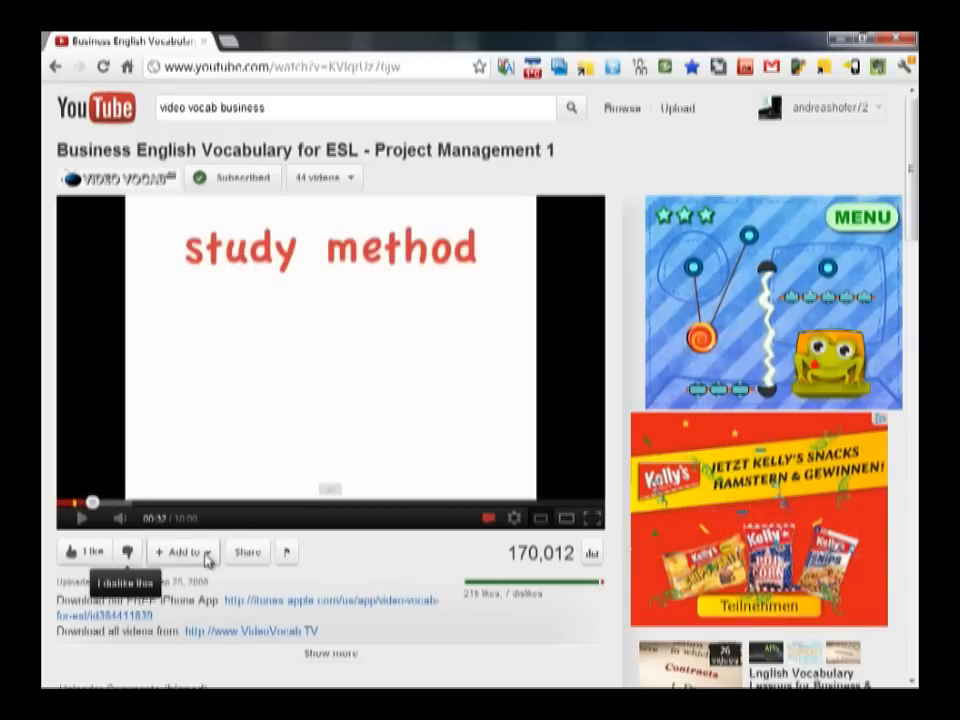
click(183, 551)
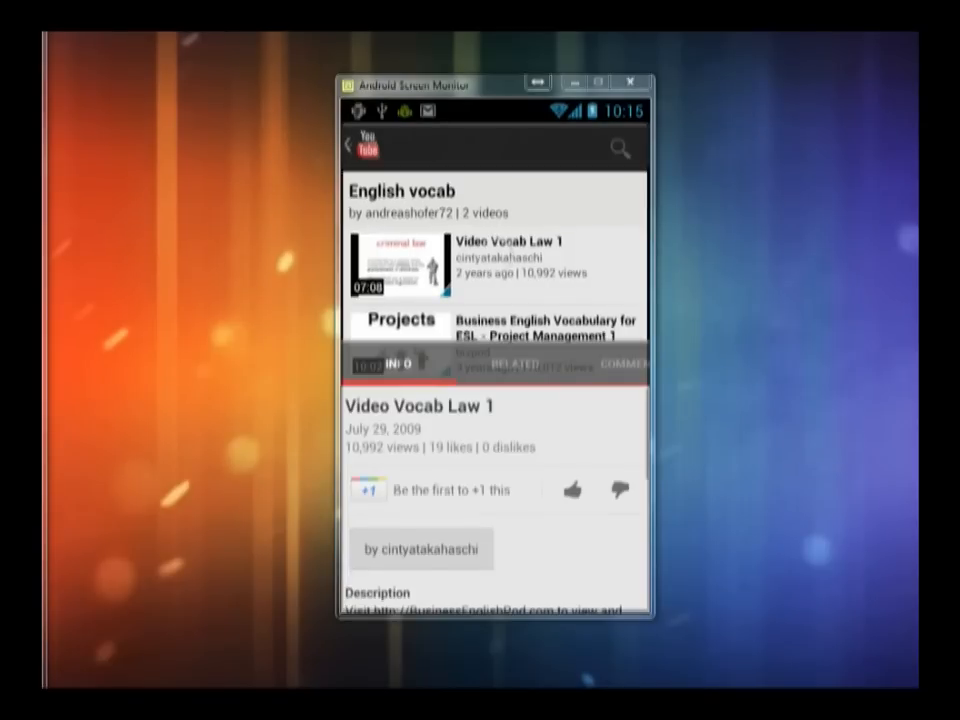
- Play Video Vocab Law 1 from the English vocab playlist on the phone, then pause it
click(398, 262)
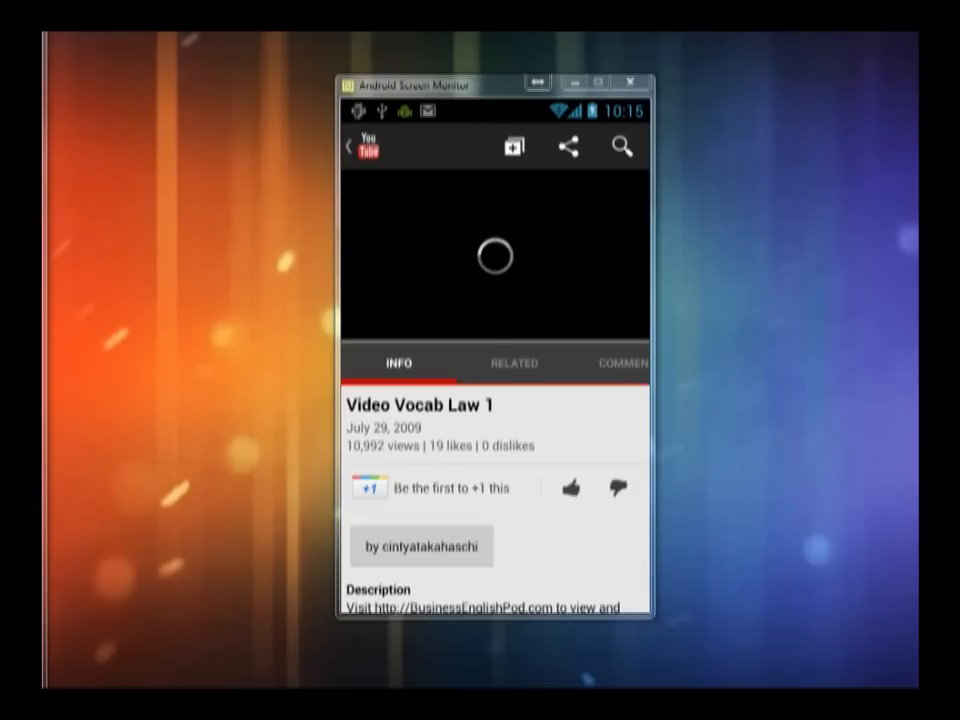
click(493, 255)
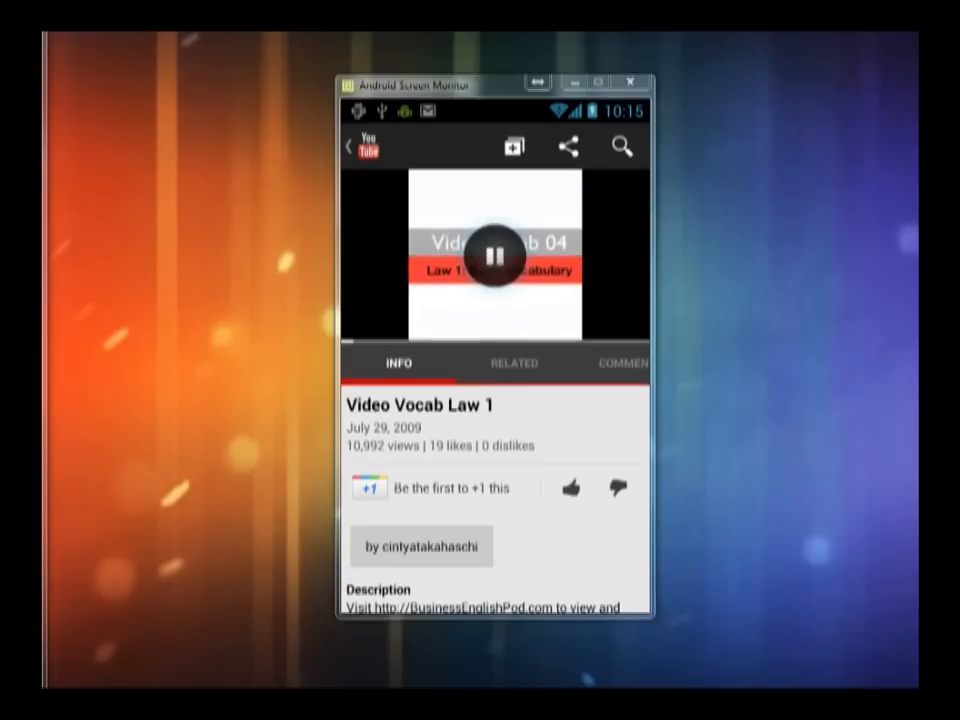
click(347, 146)
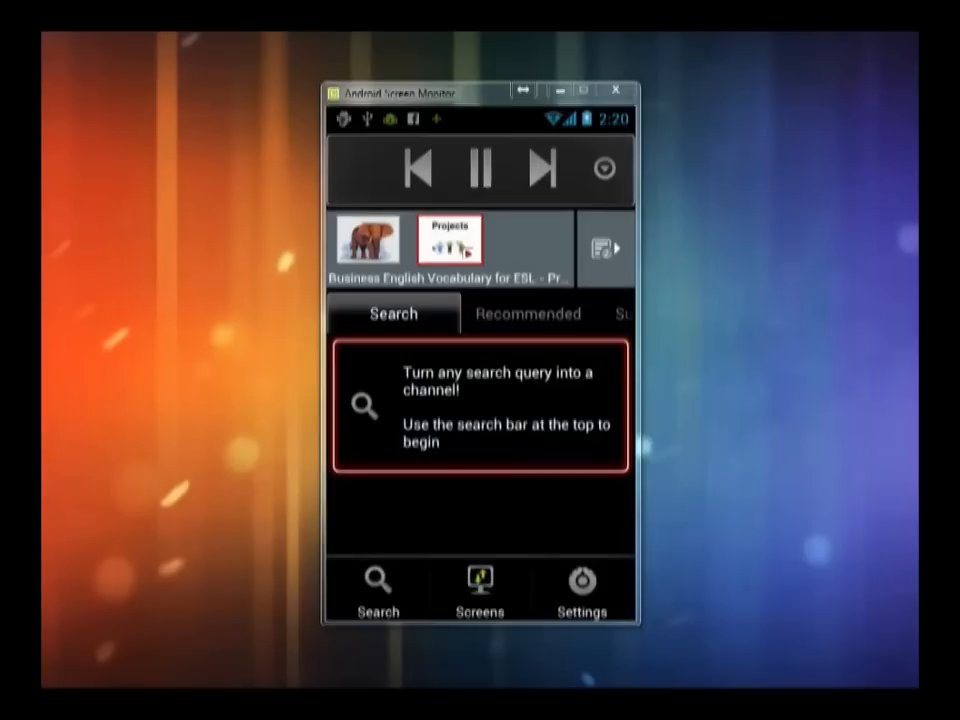
- Show the remote's screens, switch to Playlists and open English vocab with its two videos
click(480, 588)
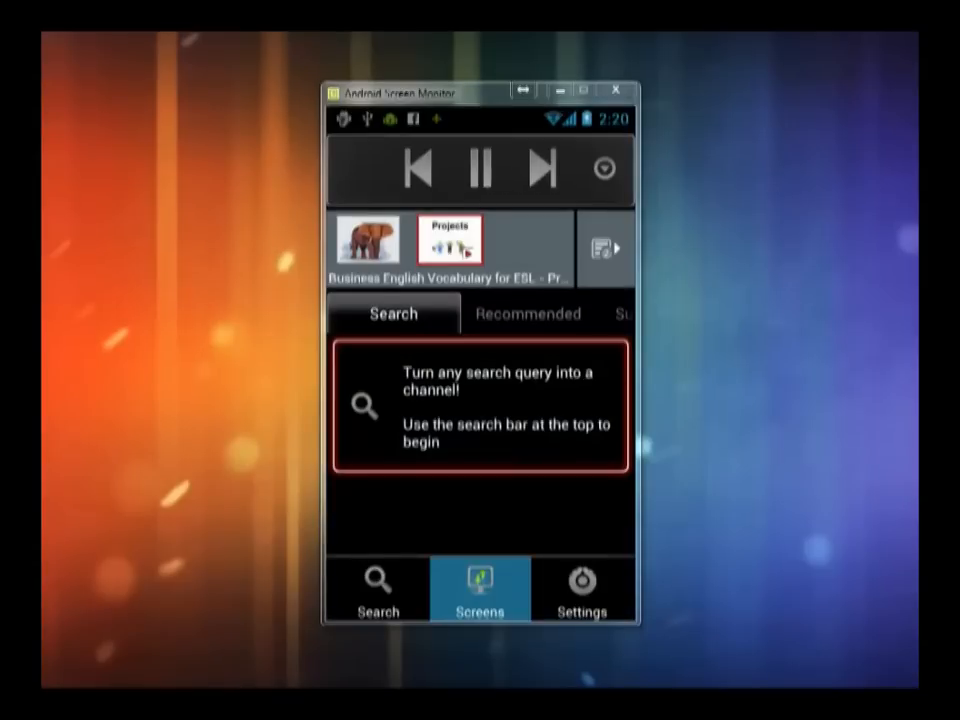
click(604, 169)
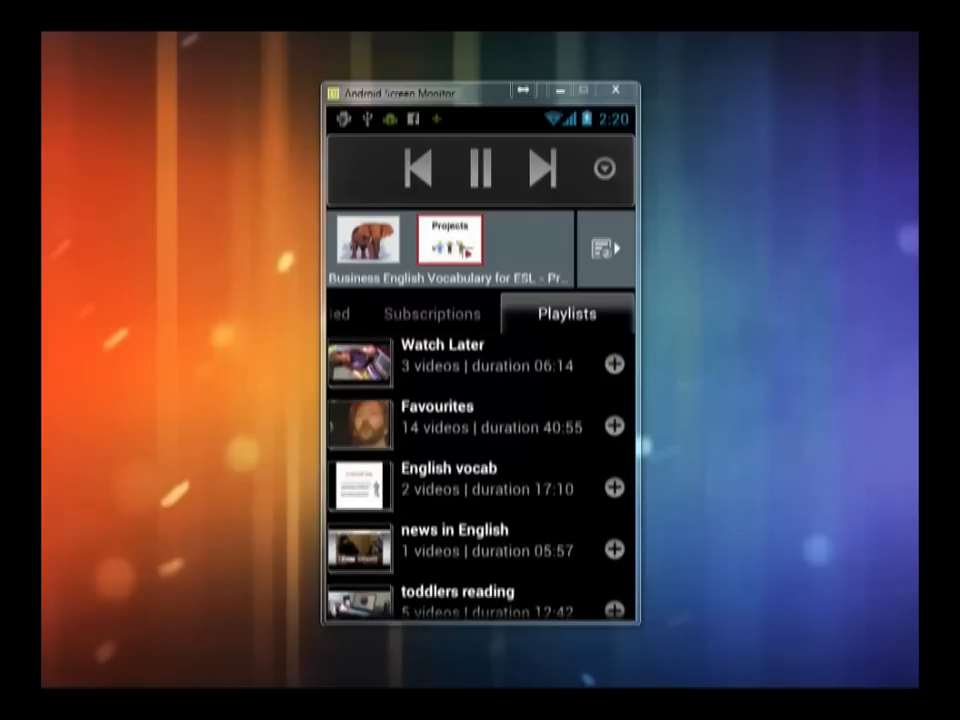
click(448, 478)
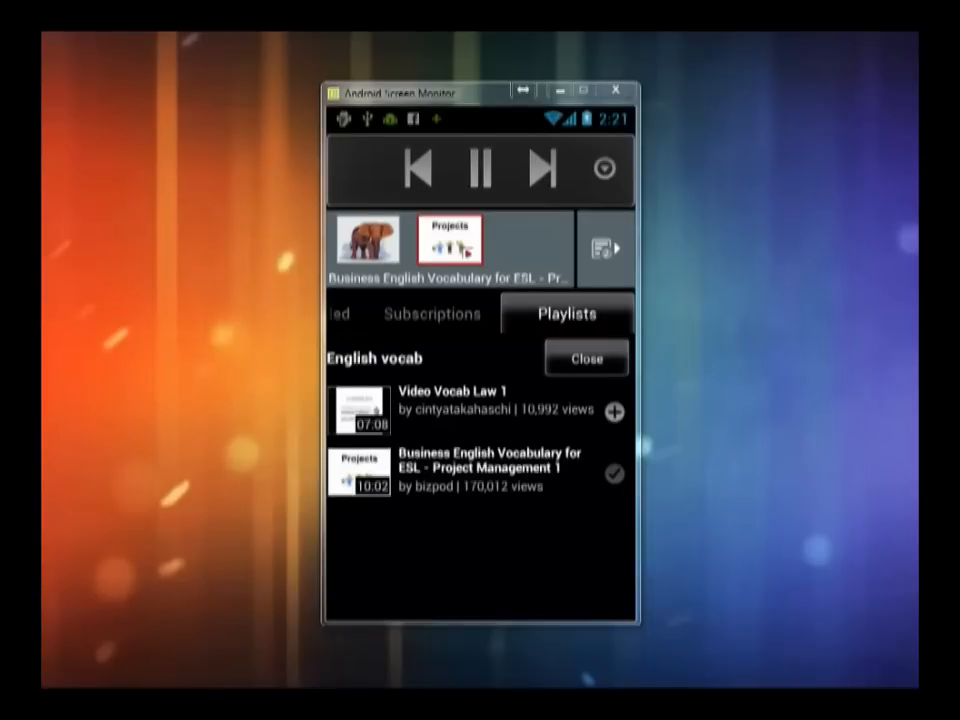
click(478, 169)
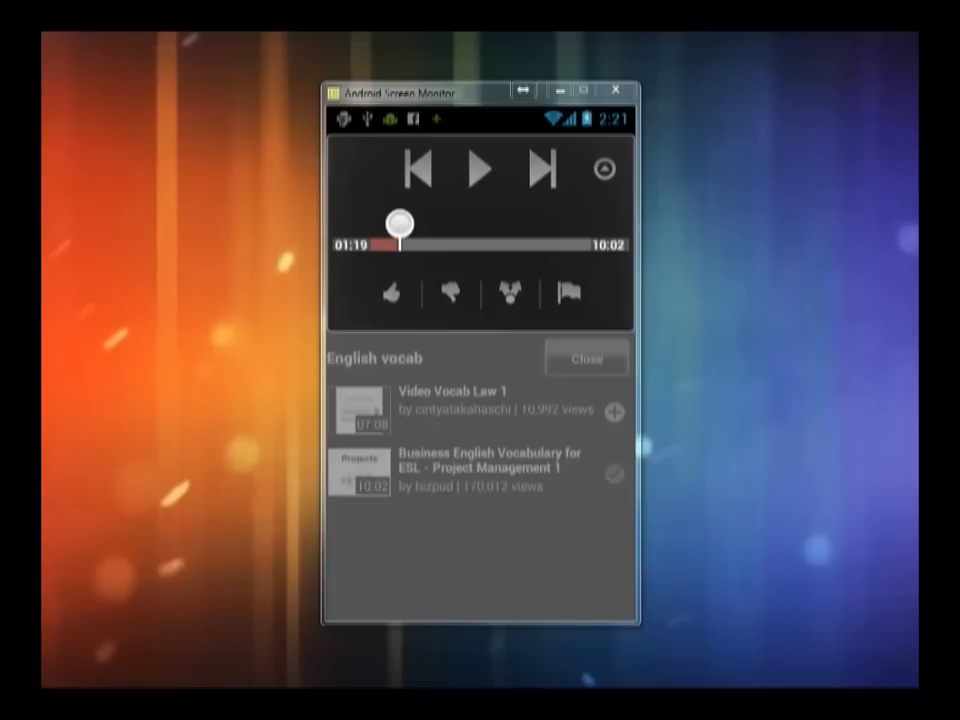
click(478, 169)
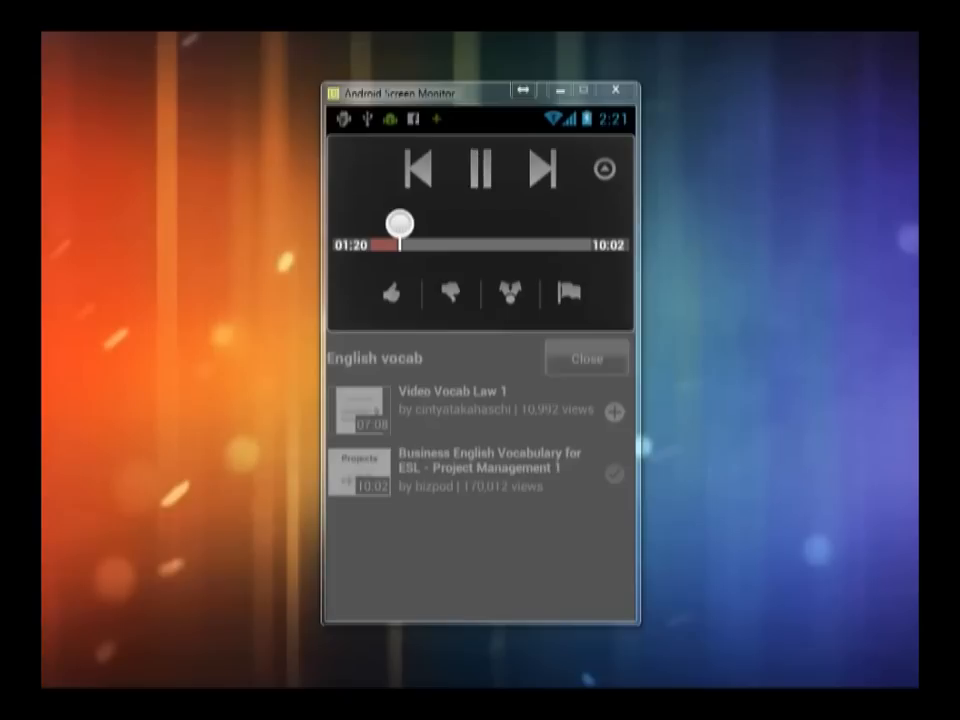
drag(398, 224, 480, 224)
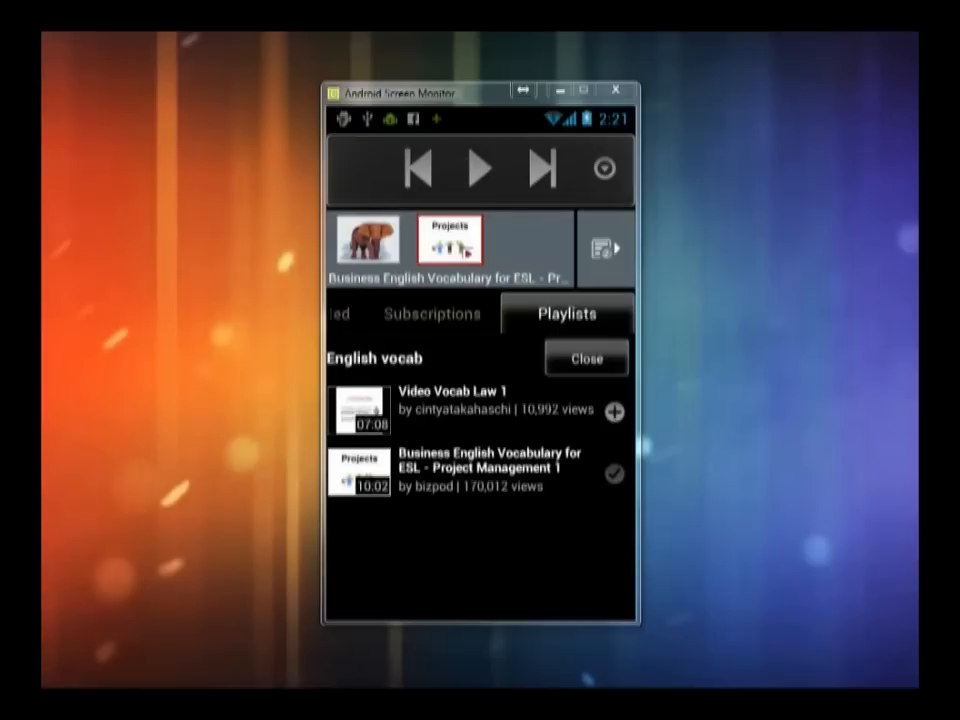
click(479, 168)
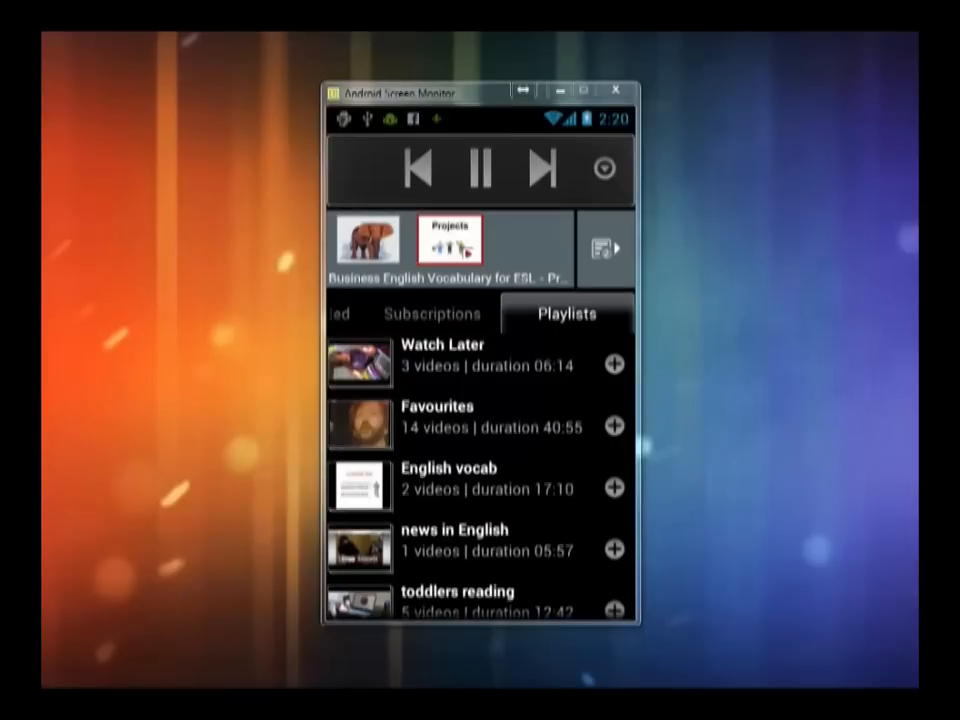
click(448, 478)
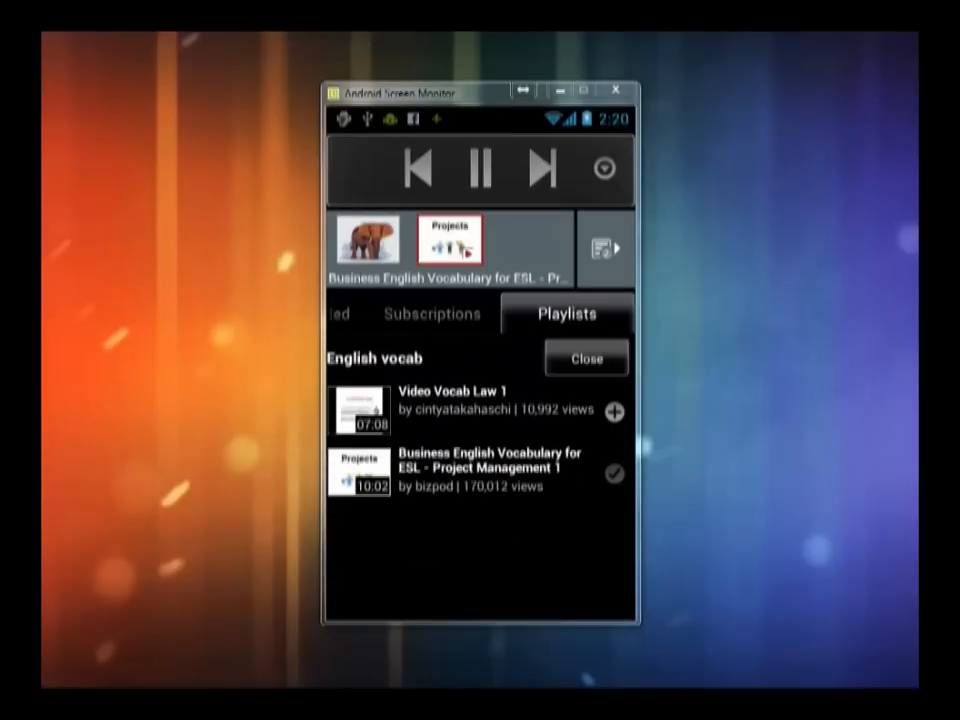